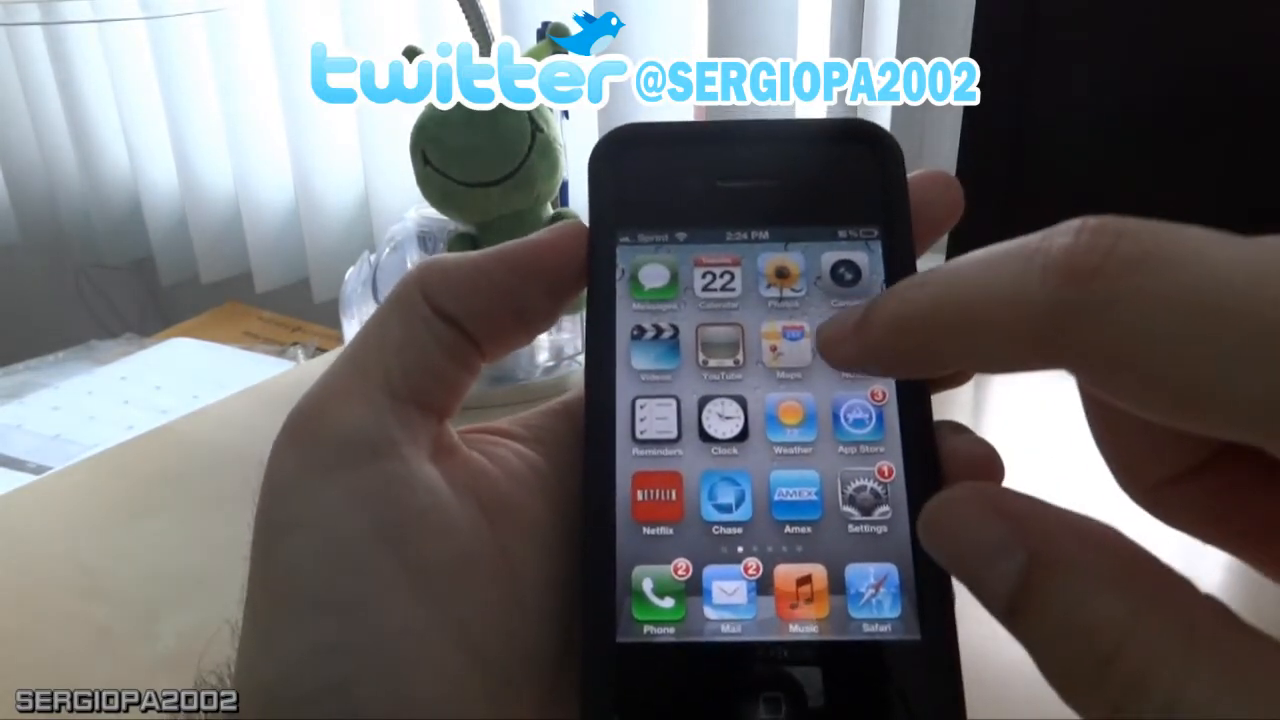
{"action": "left_click", "coordinate": [793, 355]}
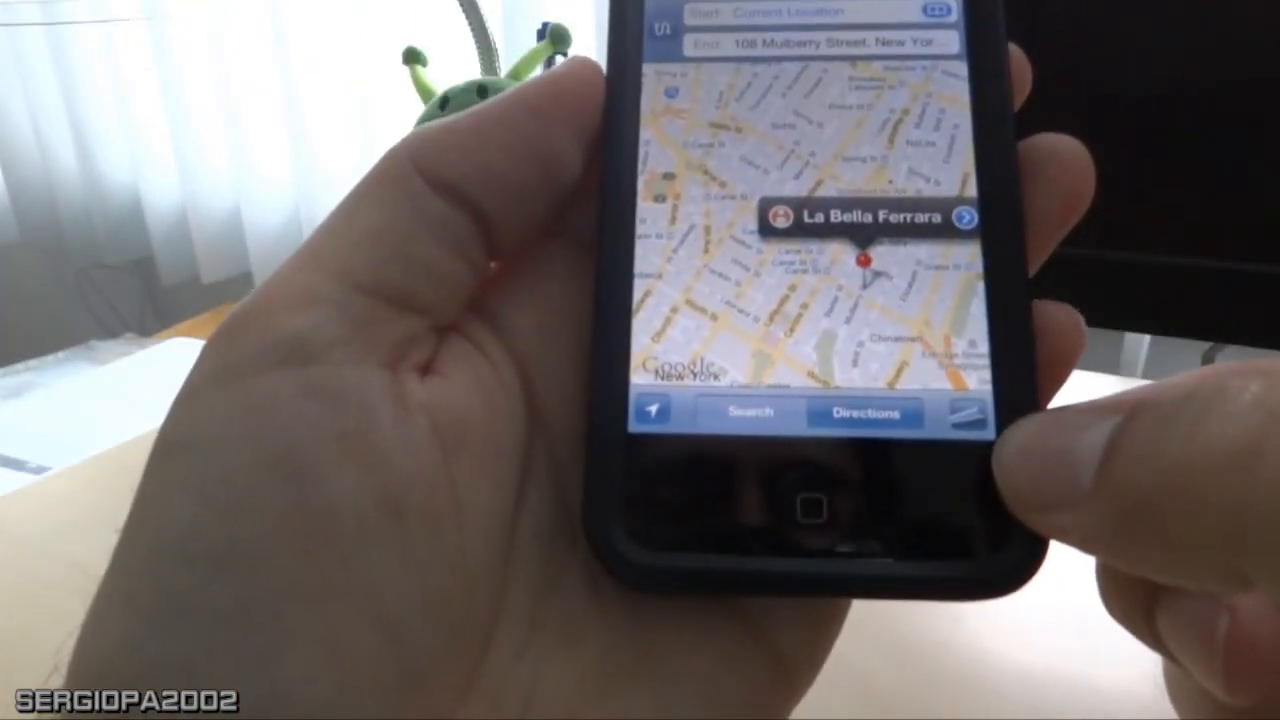
- Turn on Show Traffic from the page-curl map options
{"action": "left_click", "coordinate": [984, 413]}
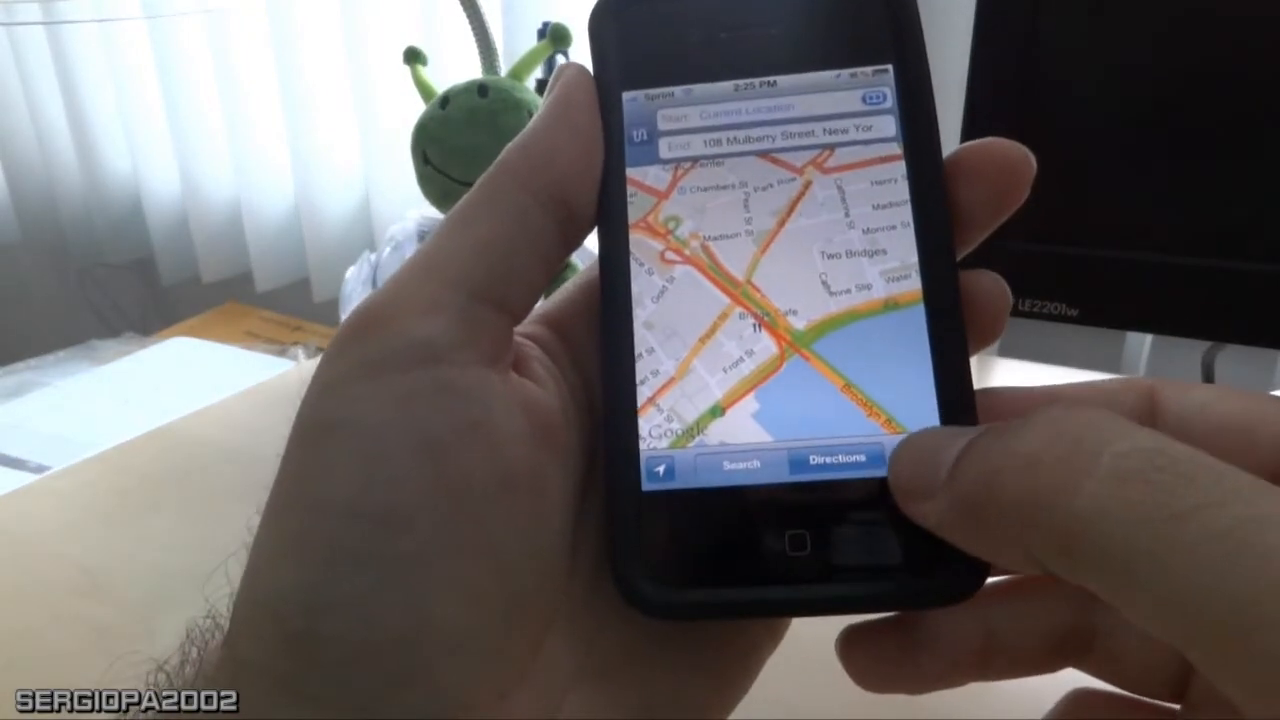
- Set the map style to Hybrid and confirm traffic stays enabled
{"action": "left_click", "coordinate": [895, 440]}
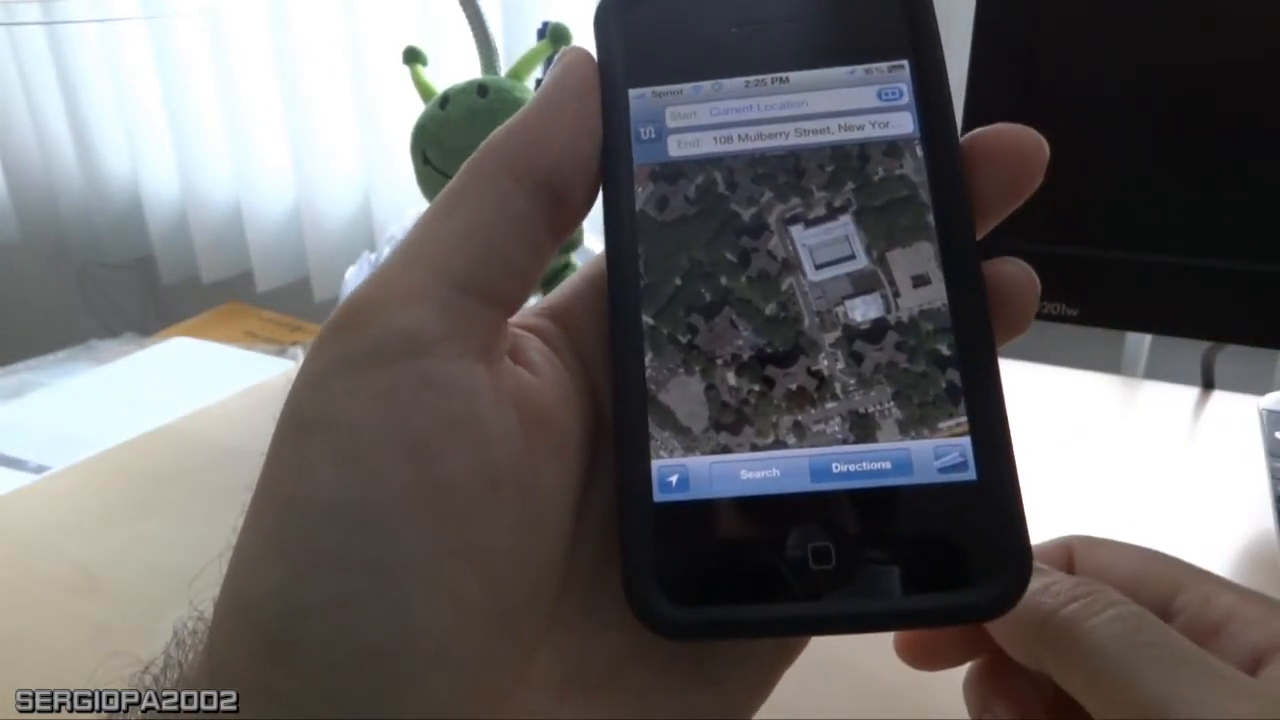
{"action": "left_click", "coordinate": [955, 470]}
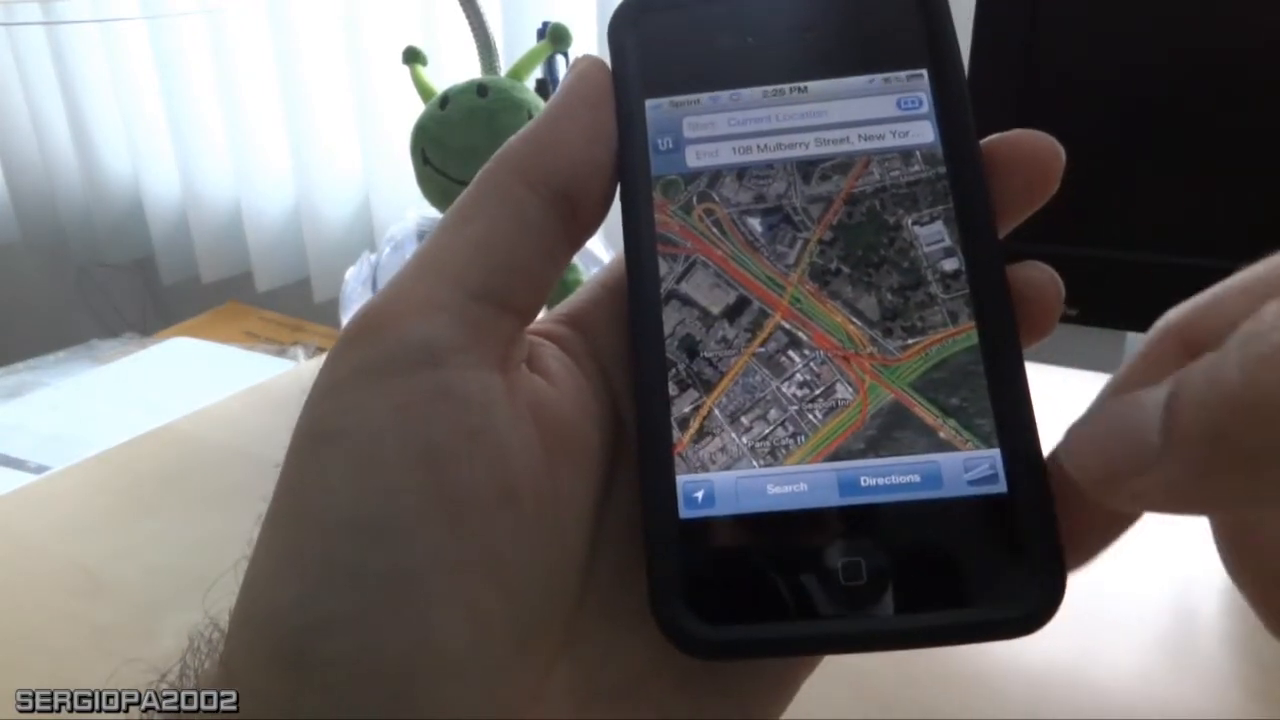
{"action": "left_click", "coordinate": [985, 475]}
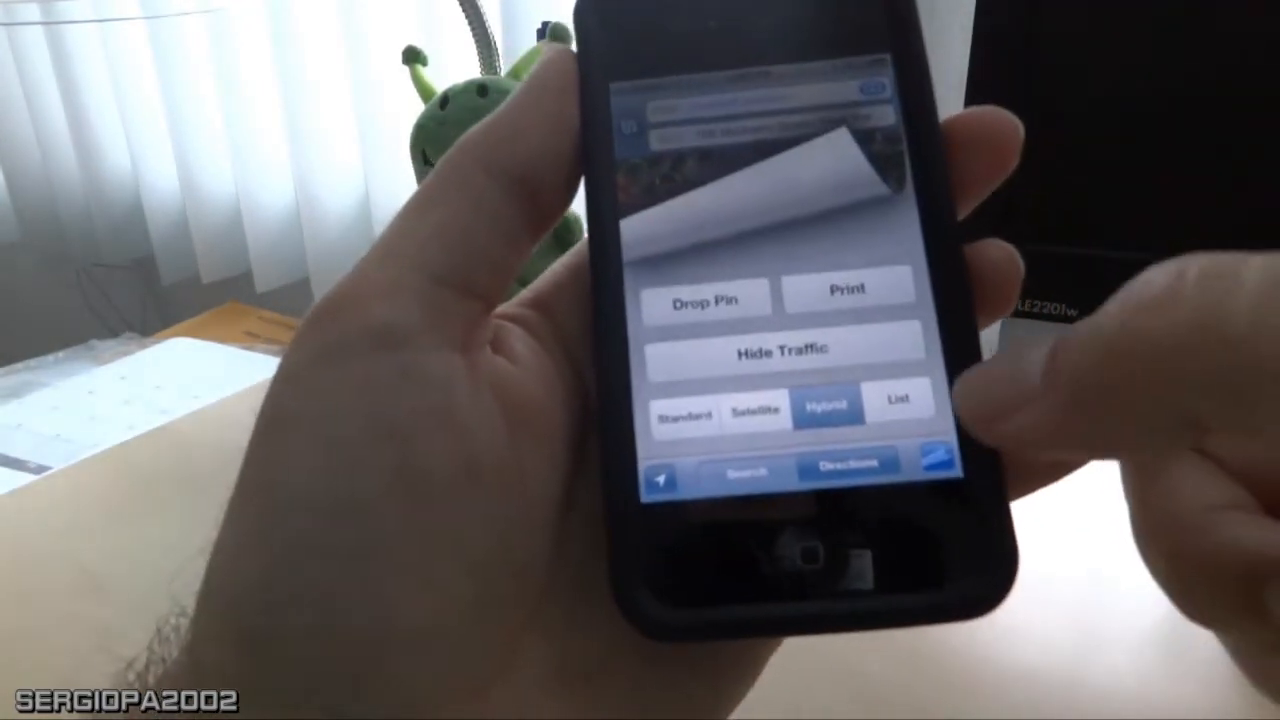